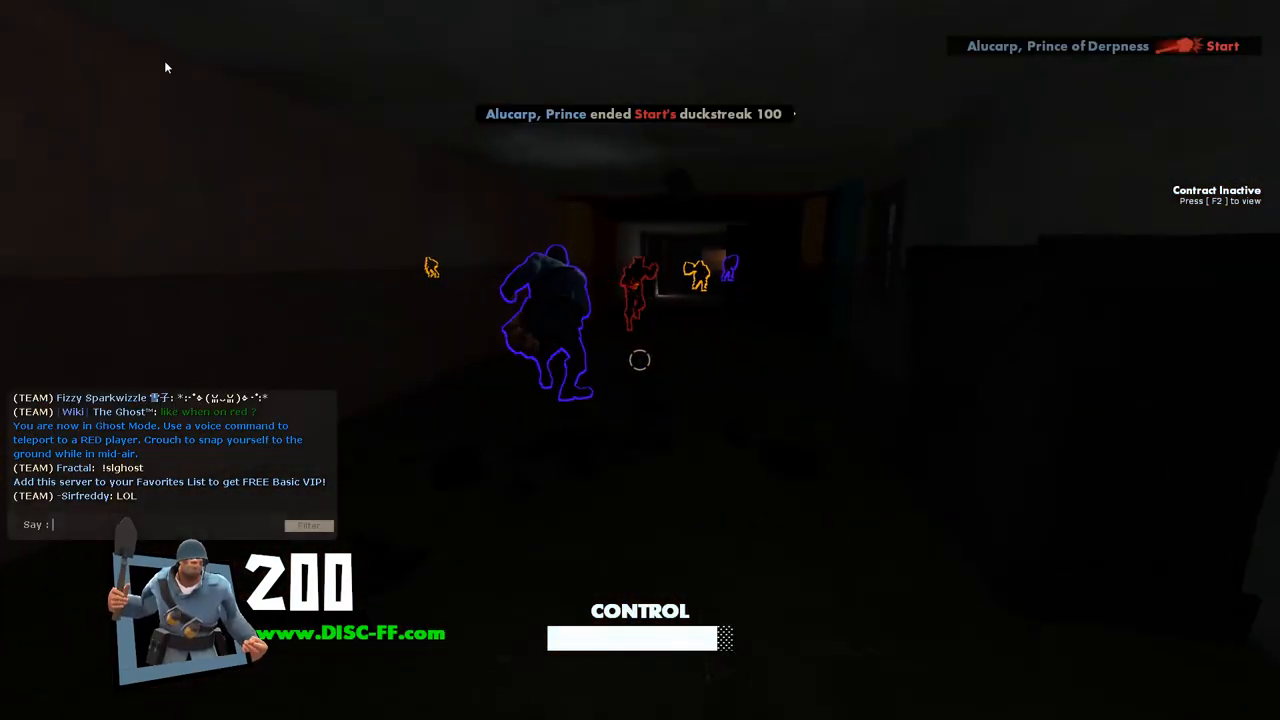
pyautogui.write('Becau')
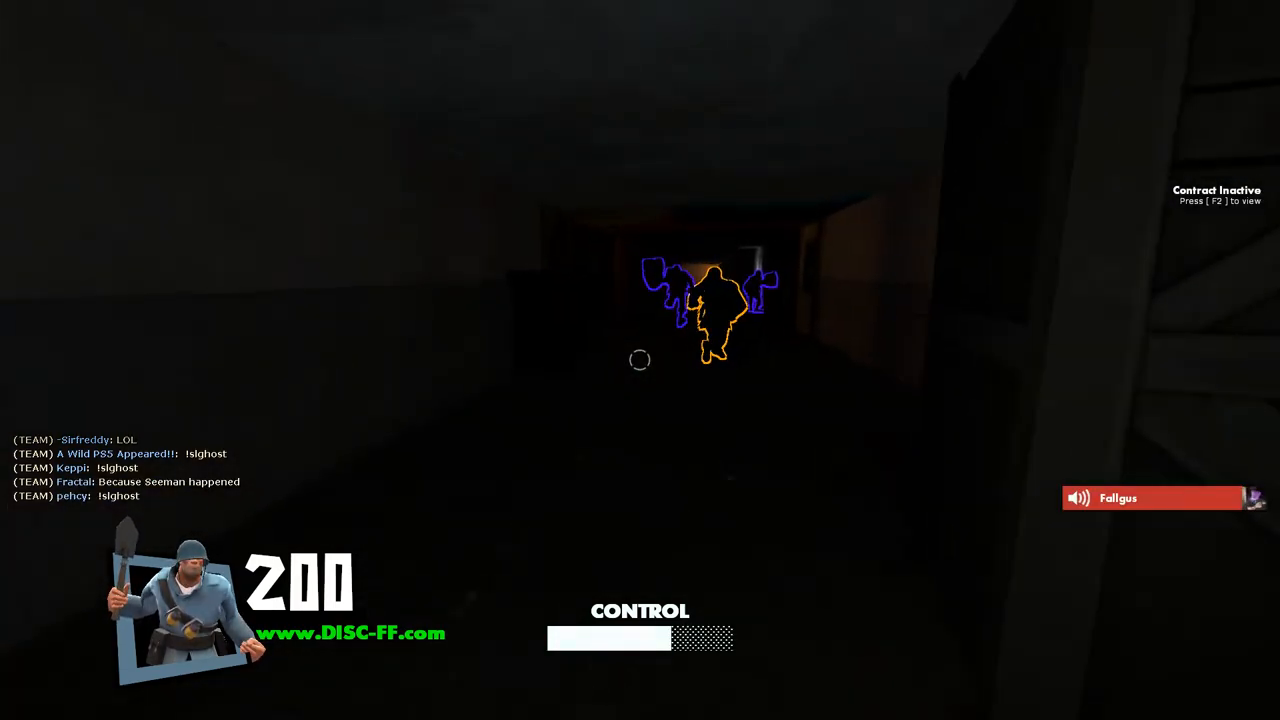
pyautogui.moveTo(640, 360)
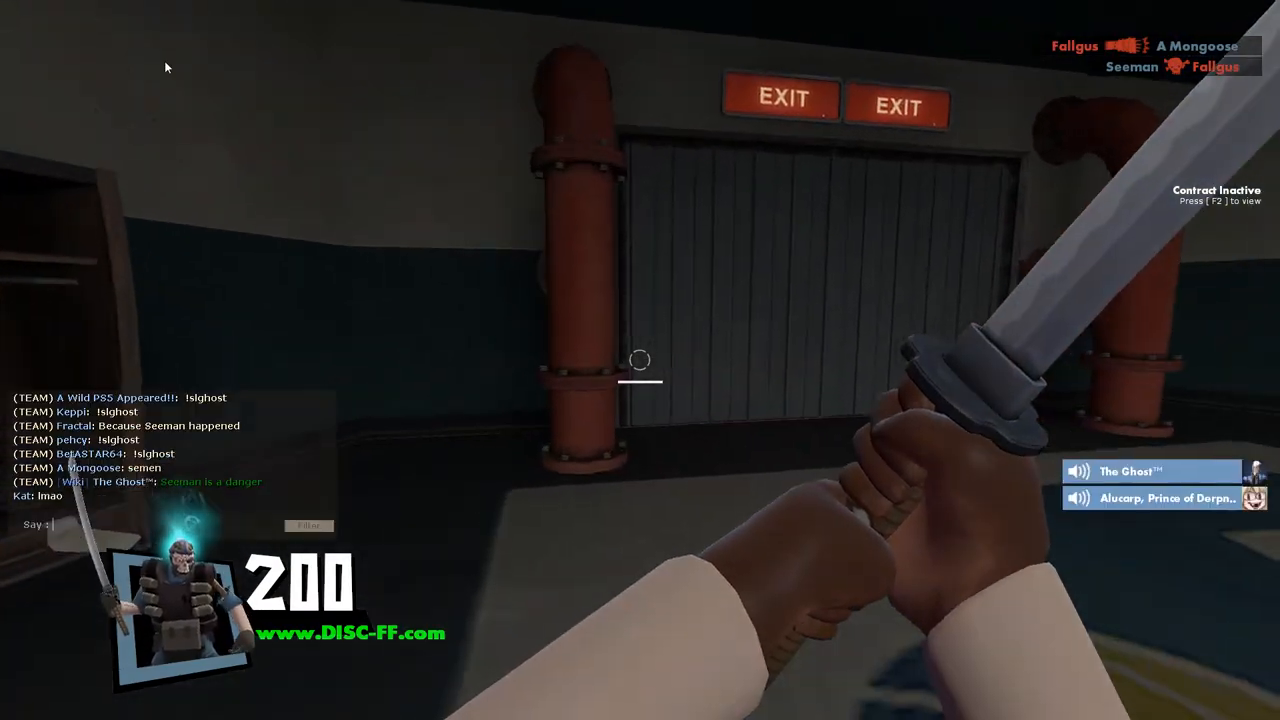
pyautogui.write('Seeman hap')
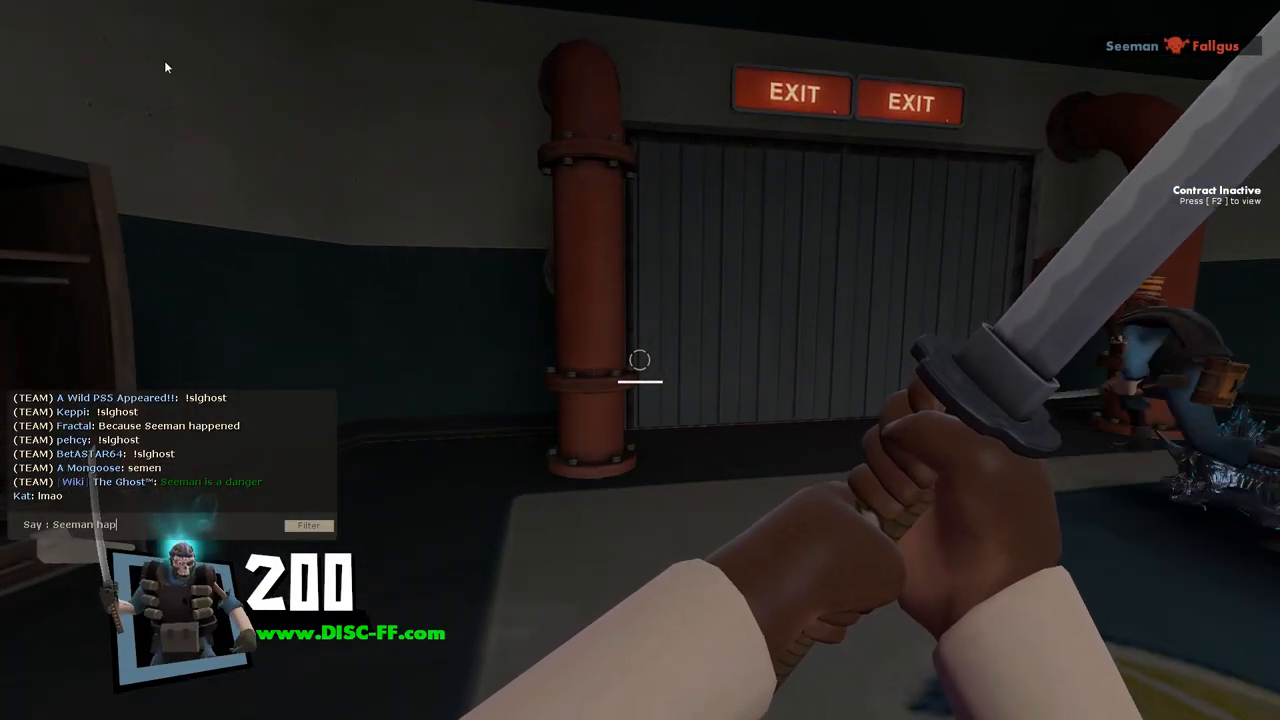